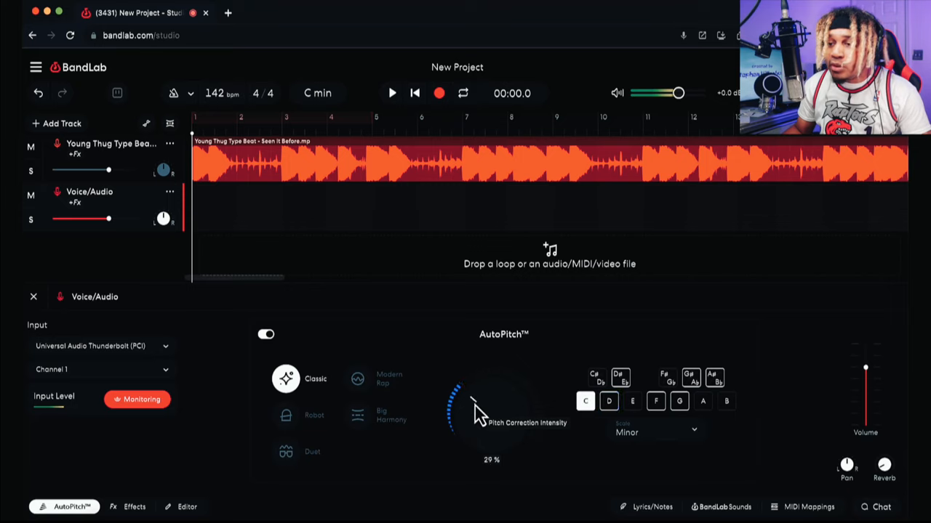
- Set Pitch Correction Intensity to 14%, then about 22%, and switch AutoPitch off
left_click_drag(473, 404, 462, 419)
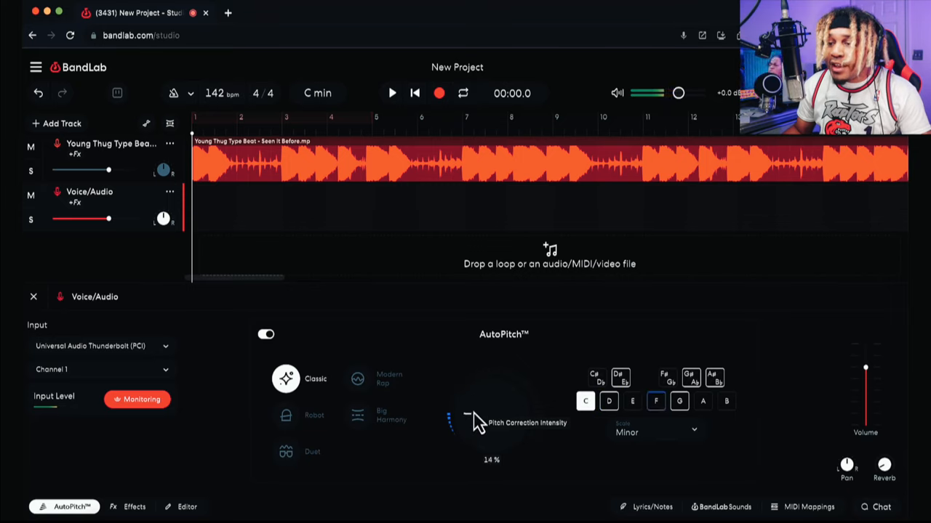
left_click_drag(465, 414, 477, 404)
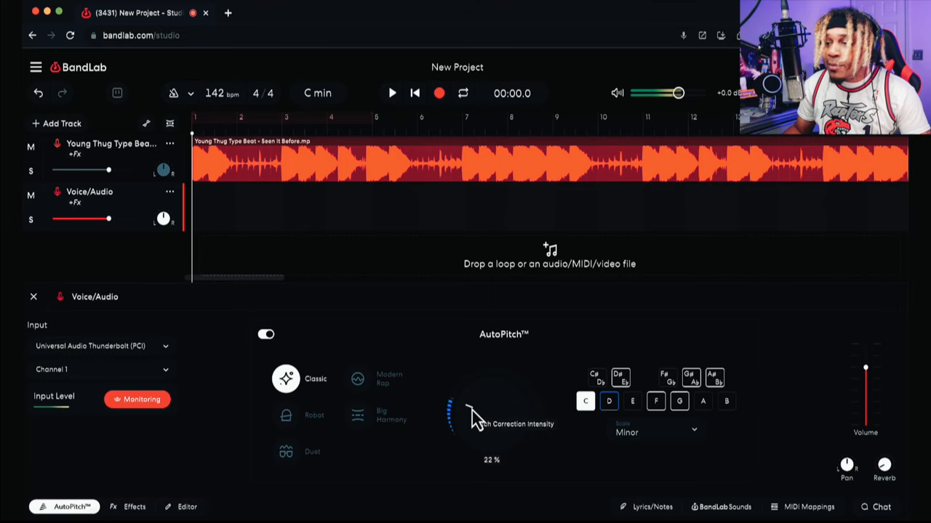
left_click(716, 378)
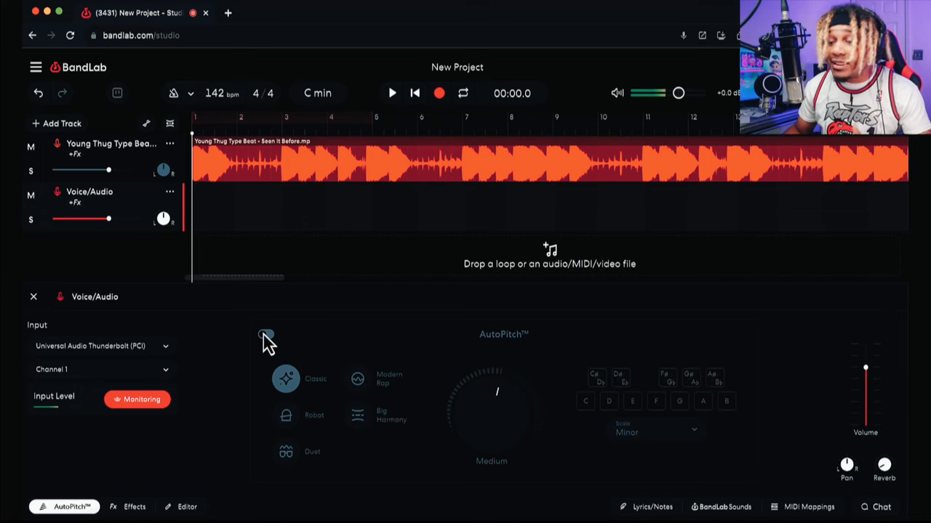
- Re-enable AutoPitch at Classic Medium in C minor and start recording the first take
left_click(265, 335)
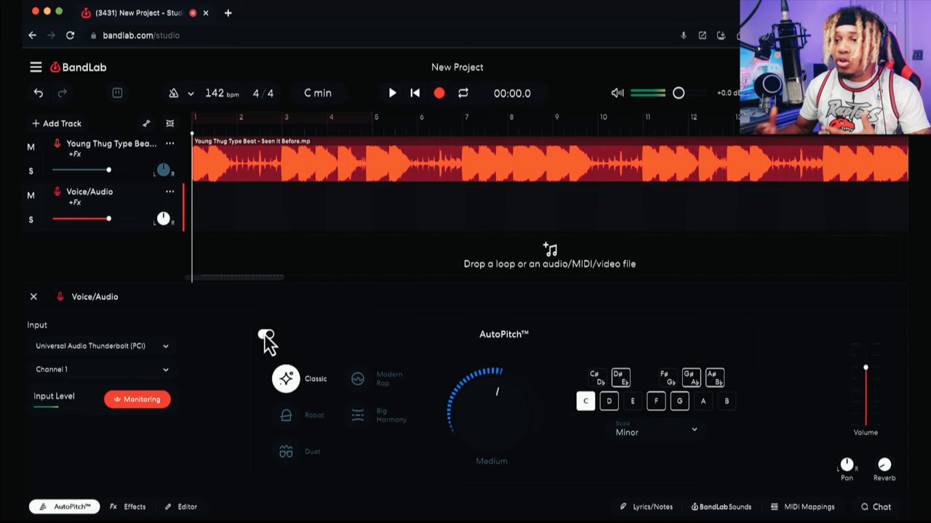
left_click(266, 335)
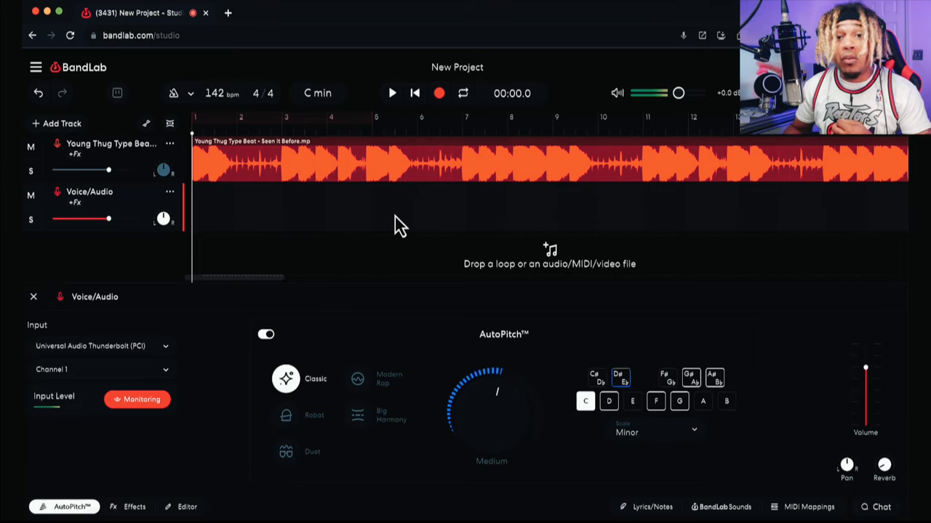
left_click(677, 401)
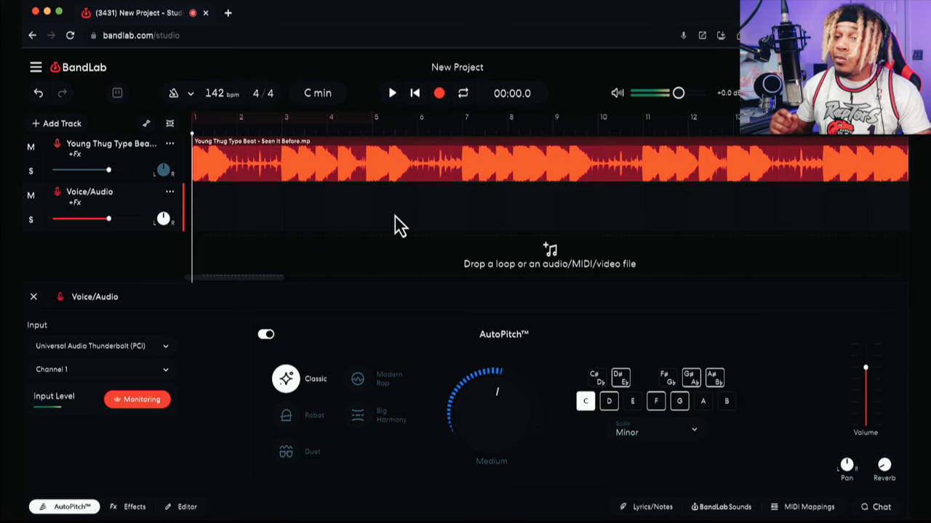
left_click(714, 378)
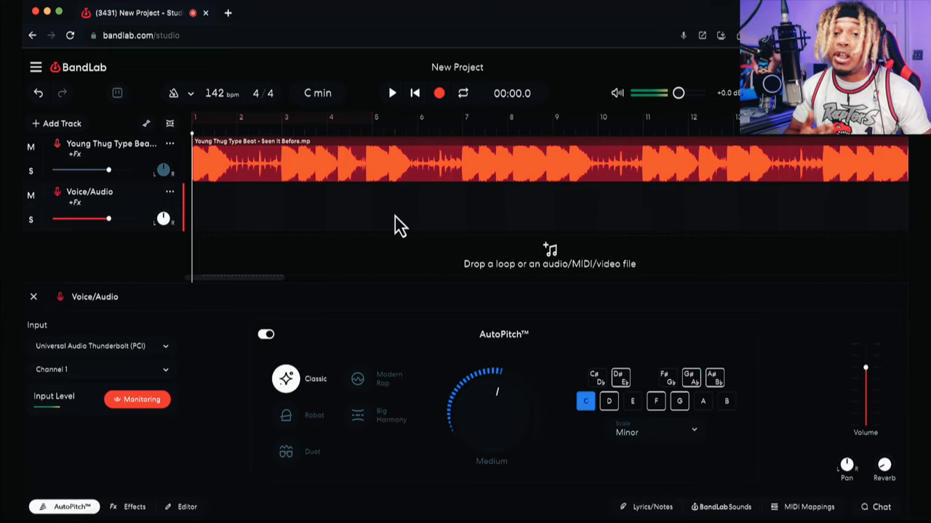
left_click(439, 93)
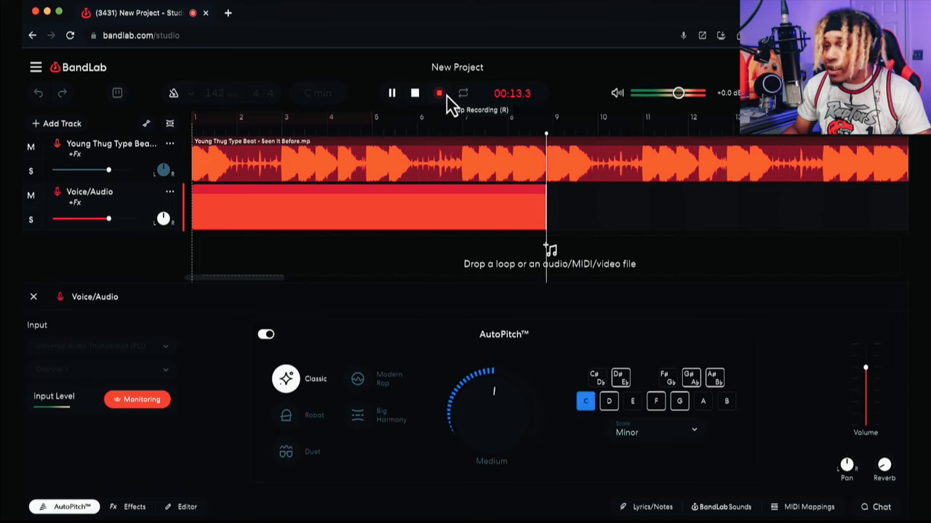
- Stop recording the first vocal take
left_click(414, 93)
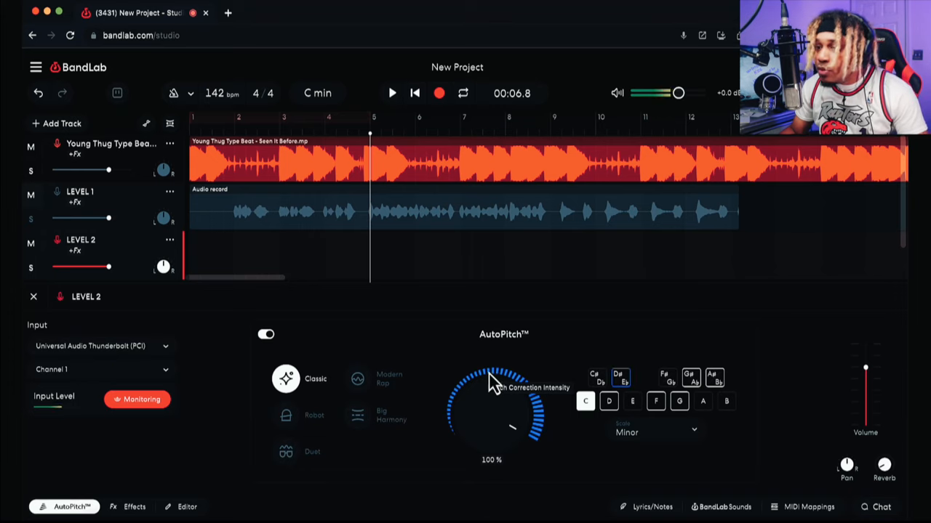
mouse_move(504, 390)
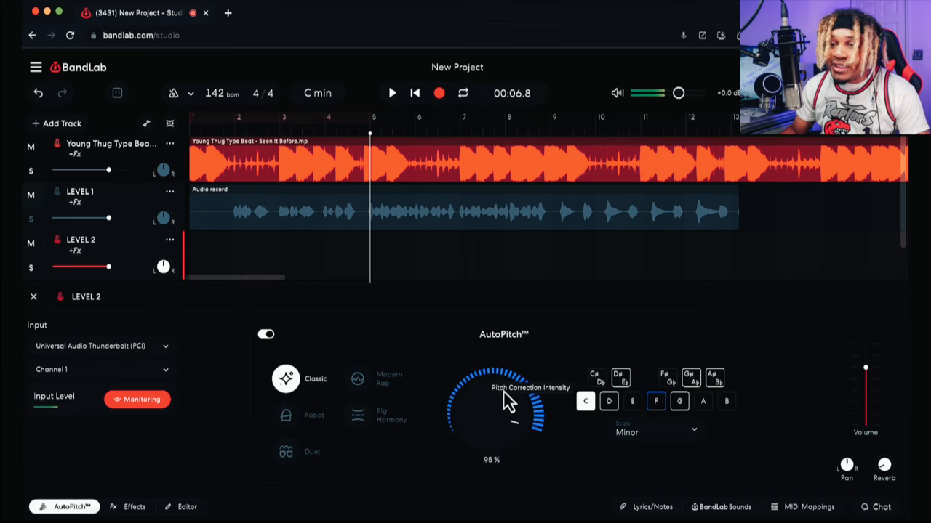
- Add the BL 1176 compressor to LEVEL 2's effects chain
left_click(131, 506)
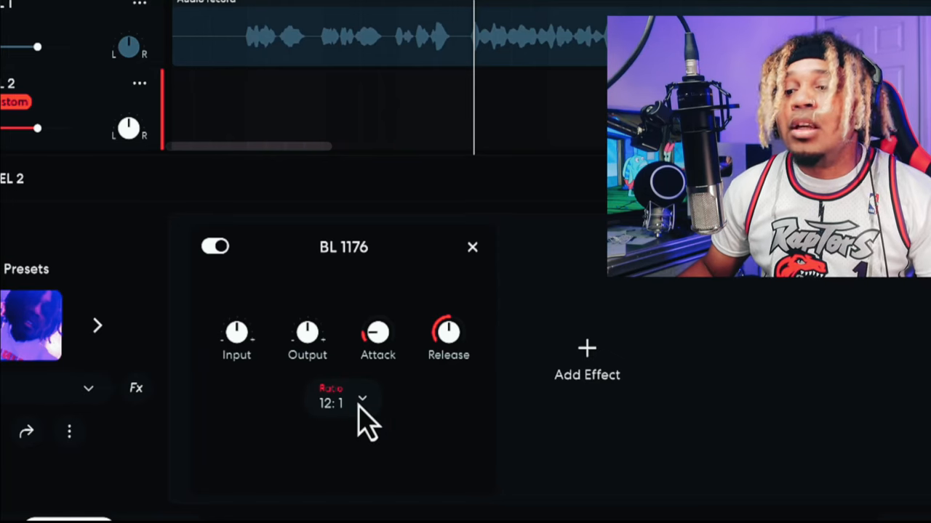
- Set the BL 1176 compression ratio to 4:1
left_click(342, 403)
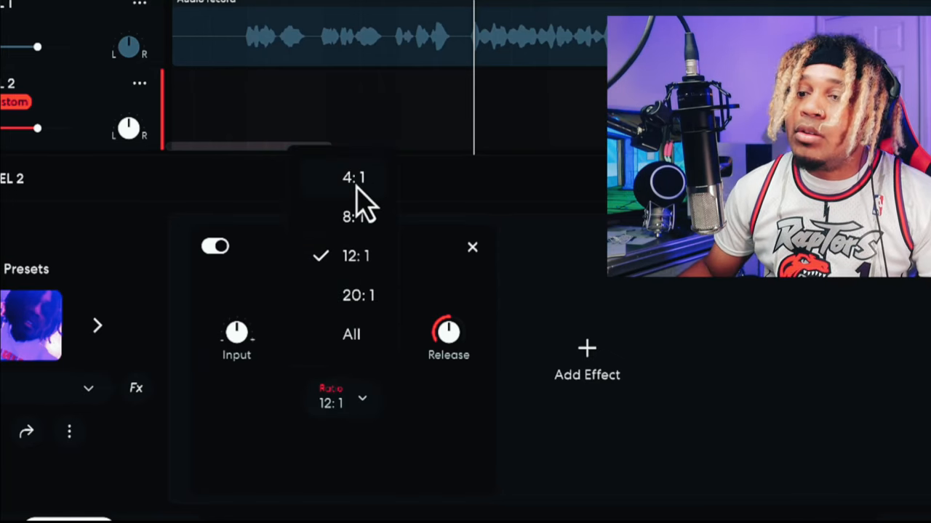
left_click(354, 177)
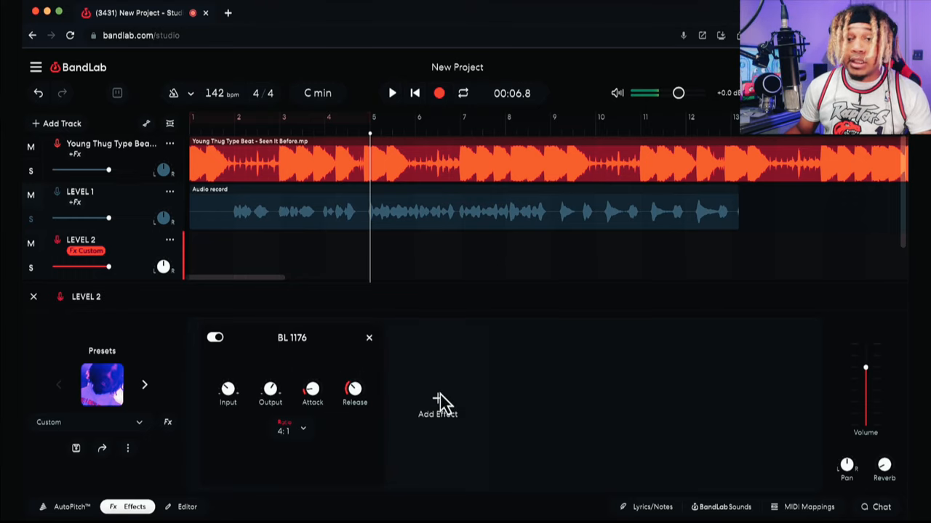
- Bring up the Add Effect list to insert the TecLab BA-2A compressor
left_click(437, 407)
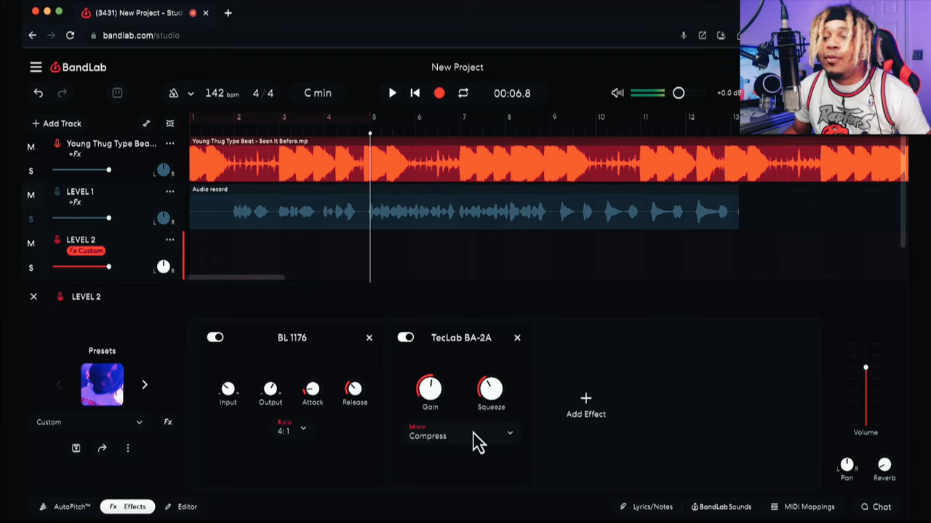
mouse_move(469, 443)
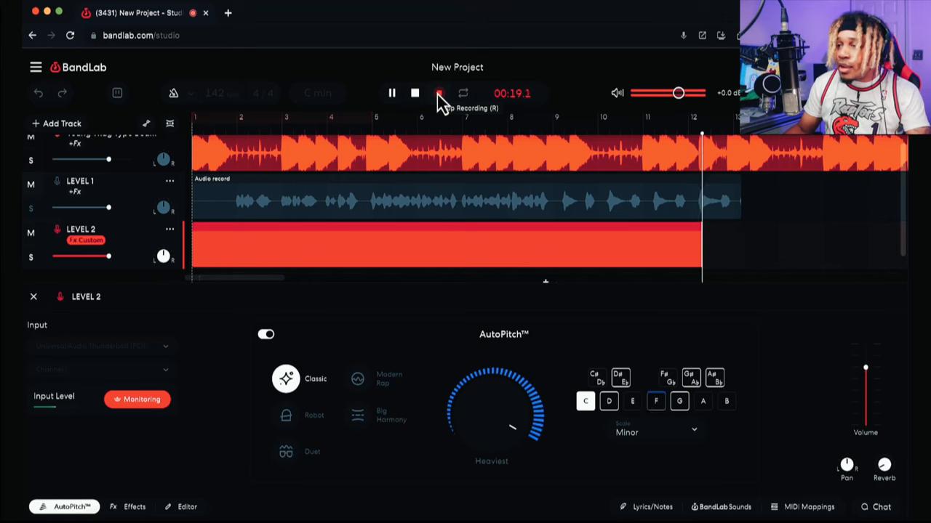
- Stop the second take, play LEVEL 2 back from the start, then stop playback
left_click(439, 93)
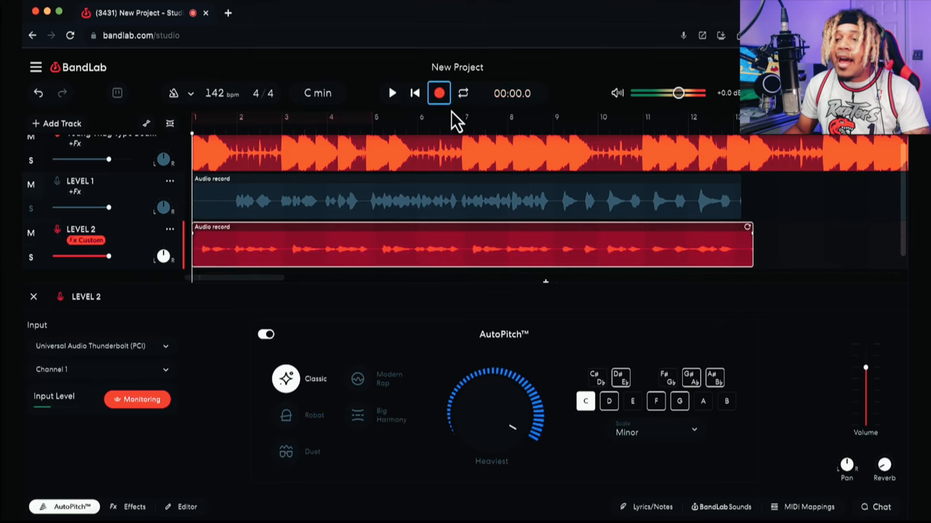
left_click(393, 93)
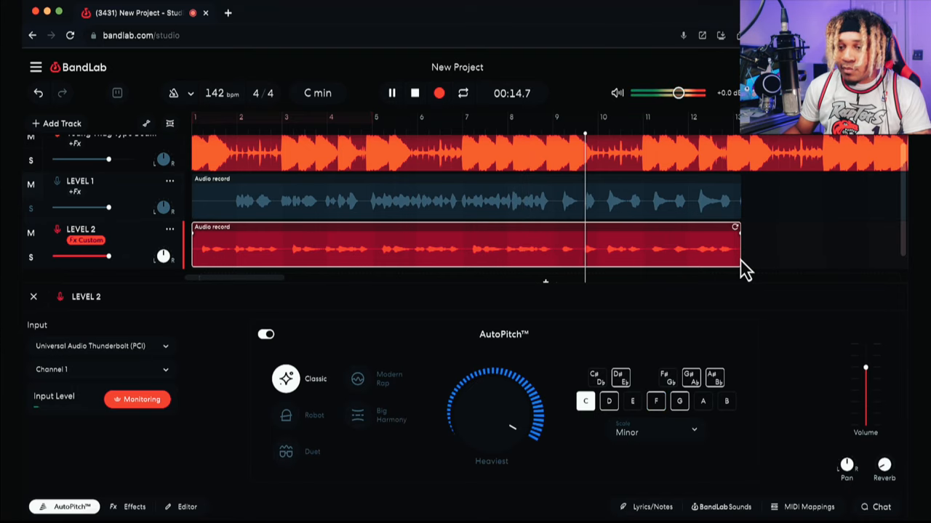
left_click(415, 93)
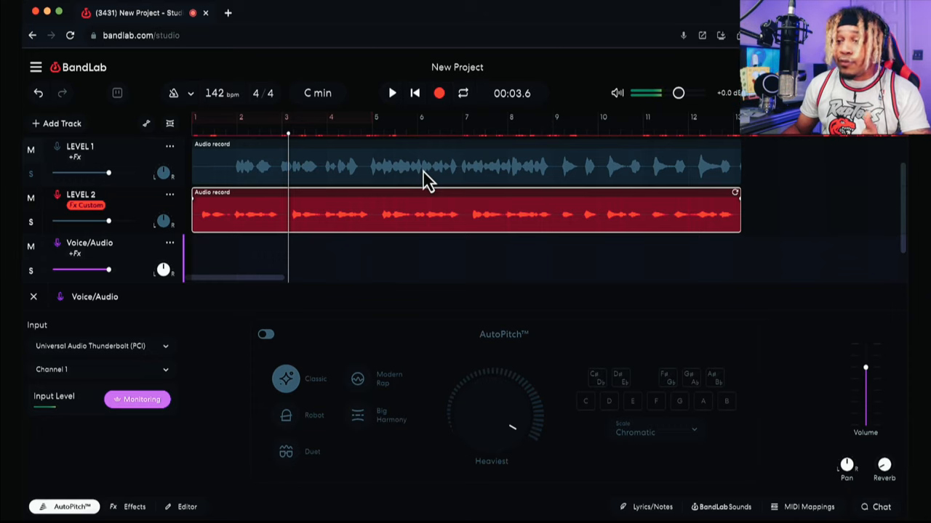
mouse_move(425, 216)
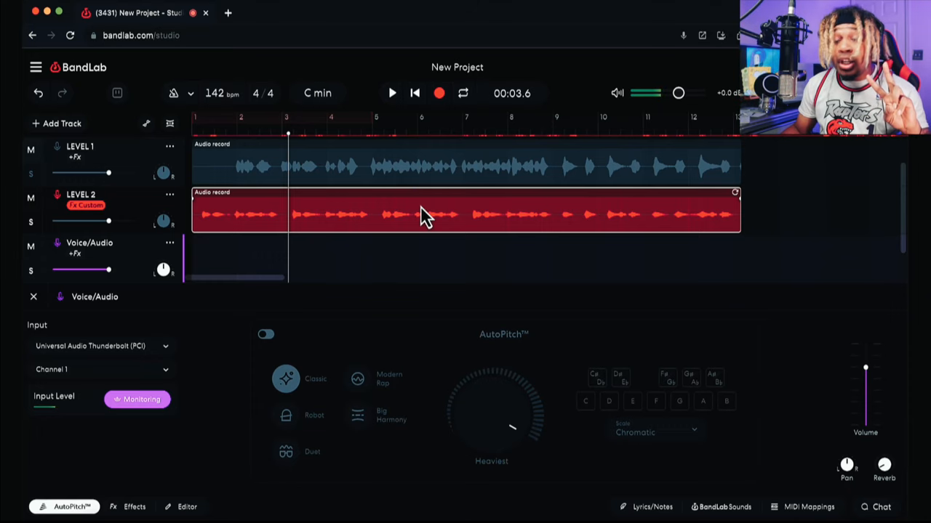
mouse_move(426, 190)
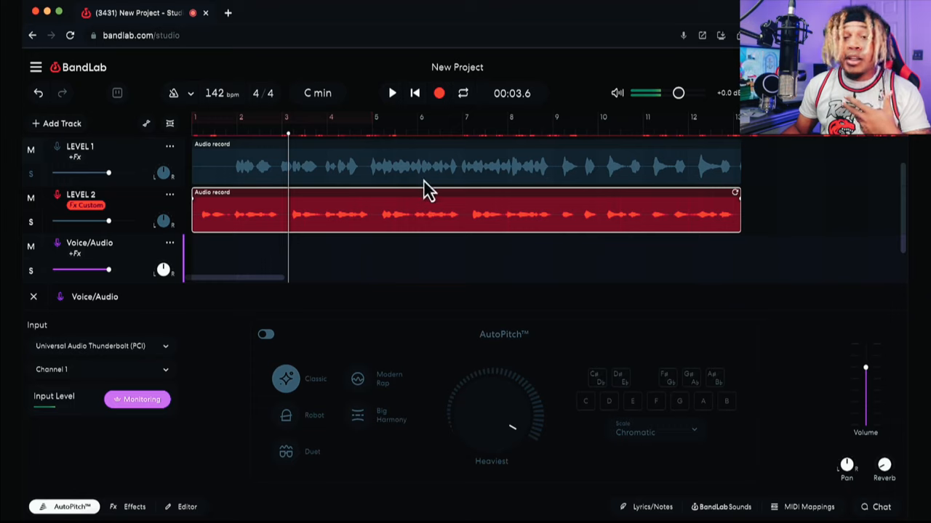
mouse_move(427, 180)
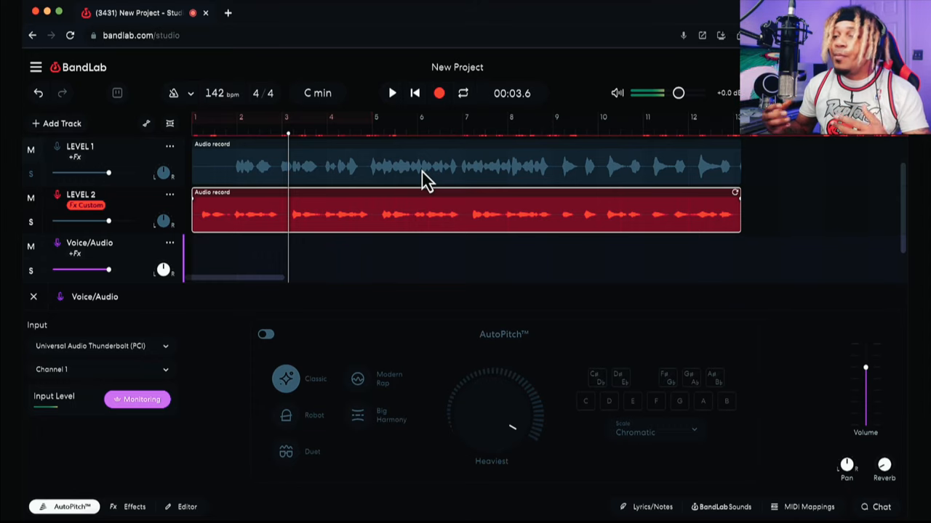
mouse_move(465, 206)
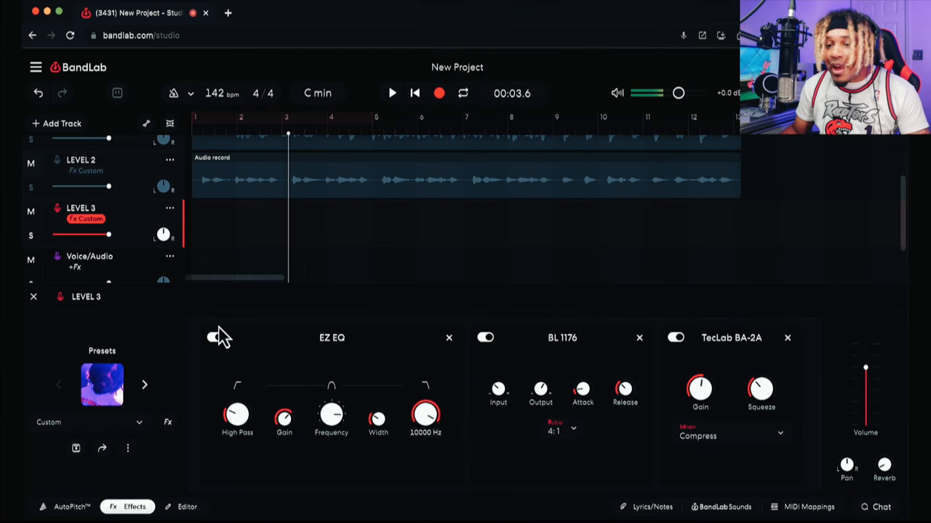
- Switch on EZ EQ for LEVEL 3 and start recording the third vocal take
left_click(215, 338)
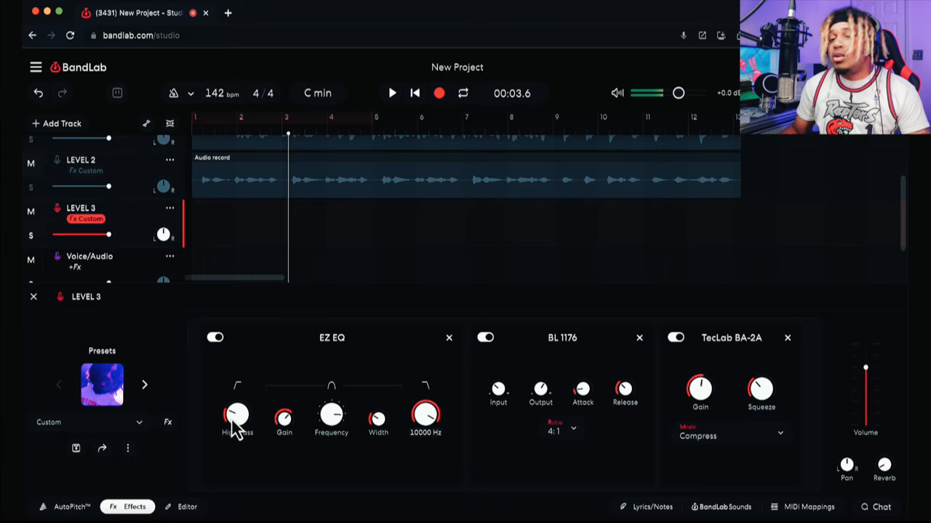
mouse_move(236, 404)
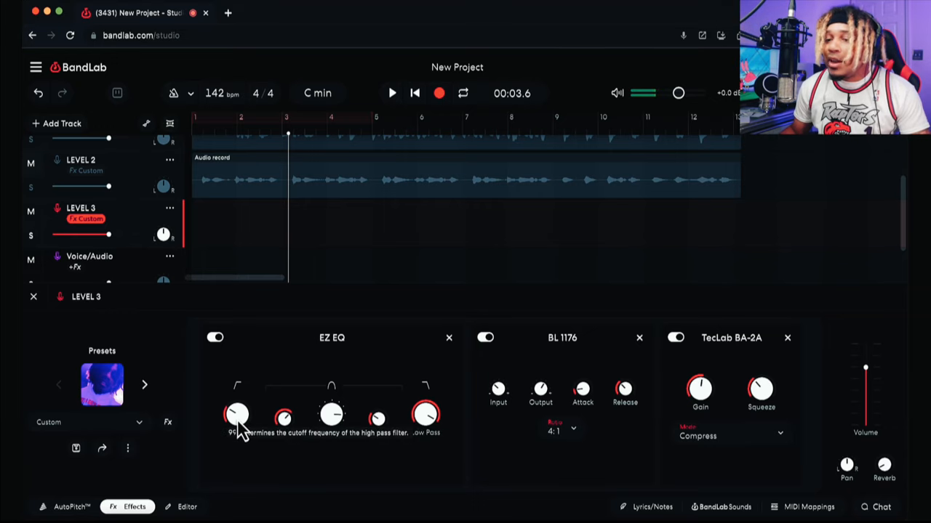
mouse_move(235, 428)
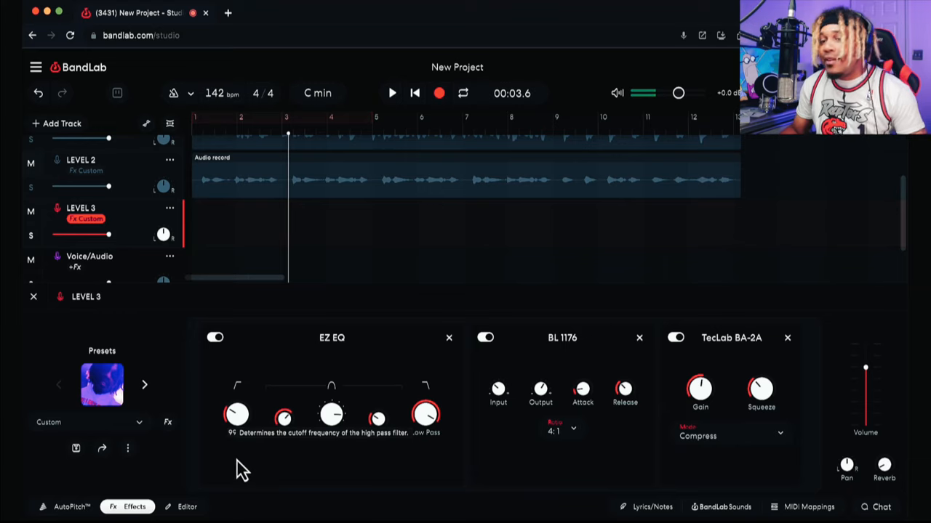
mouse_move(241, 416)
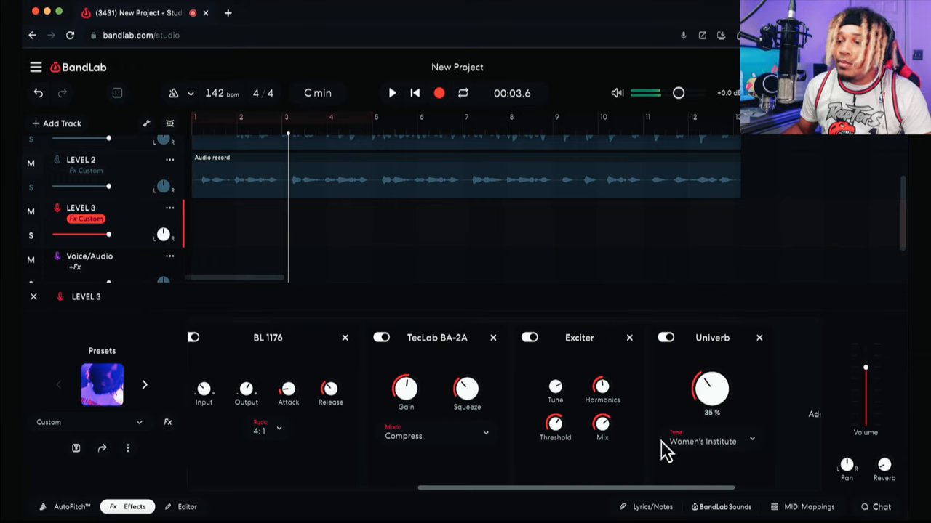
mouse_move(770, 400)
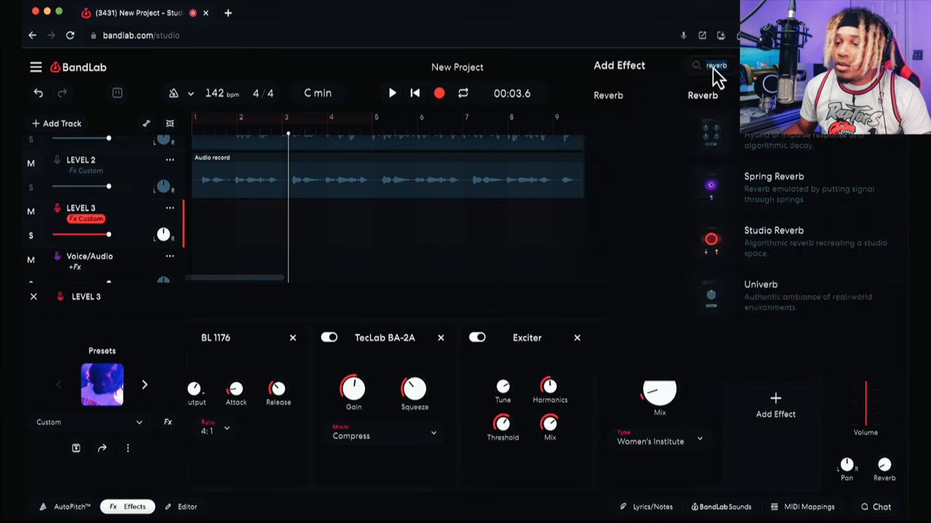
left_click(439, 93)
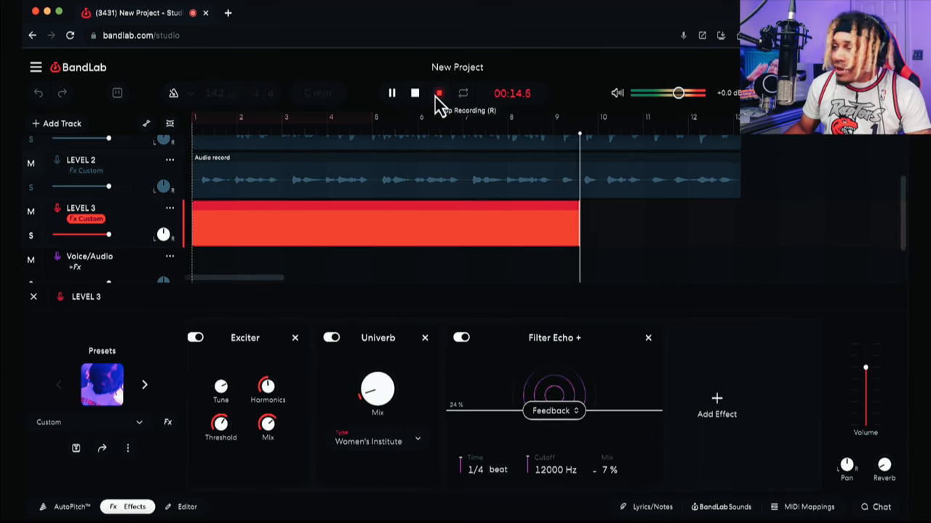